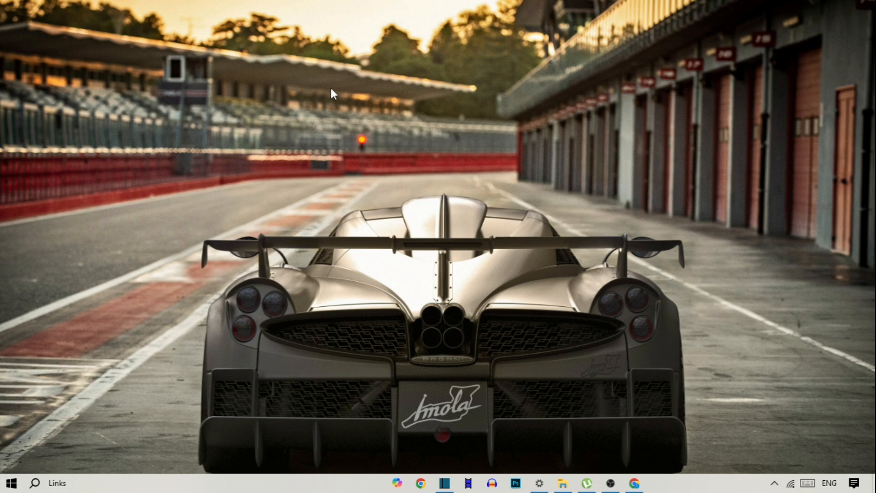
mouse_move(523, 170)
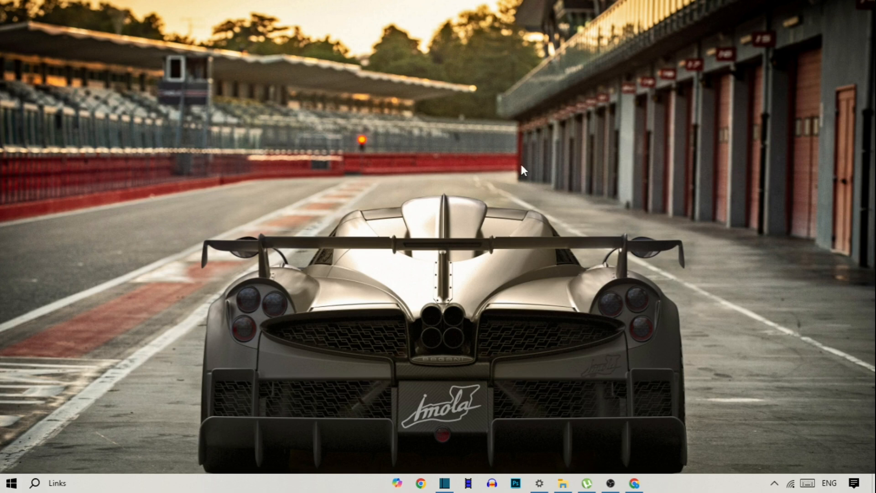
mouse_move(626, 207)
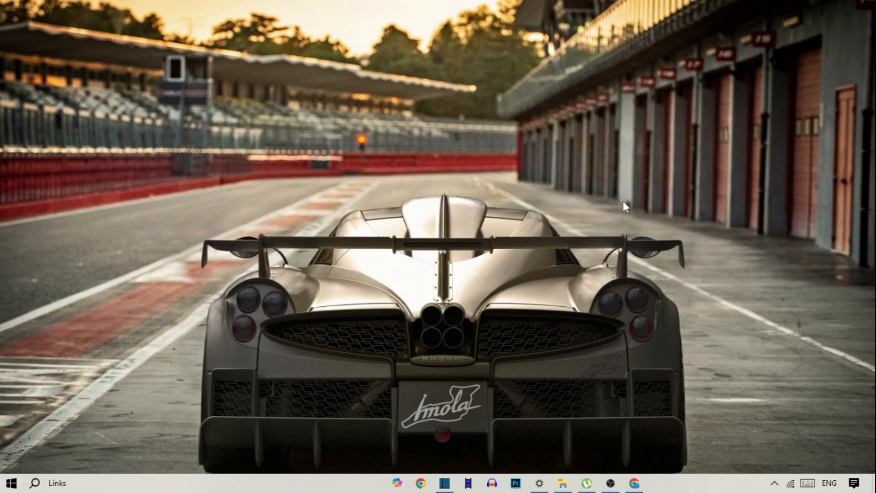
mouse_move(640, 391)
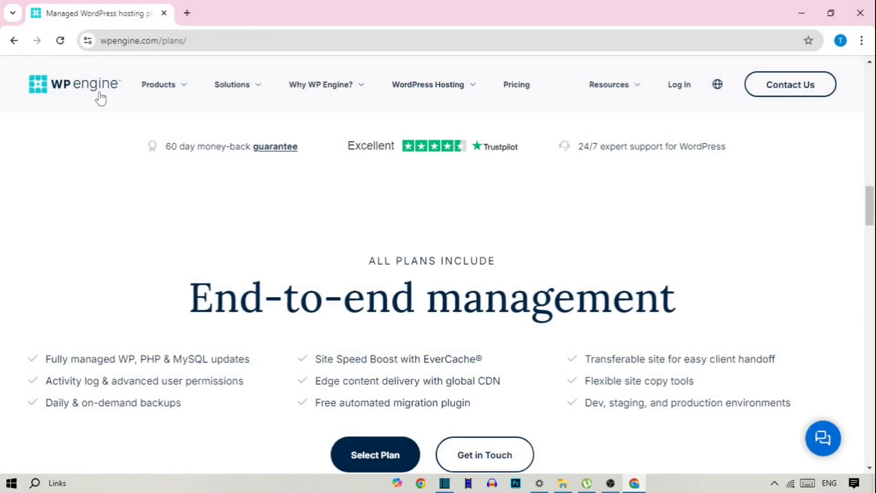
mouse_move(440, 90)
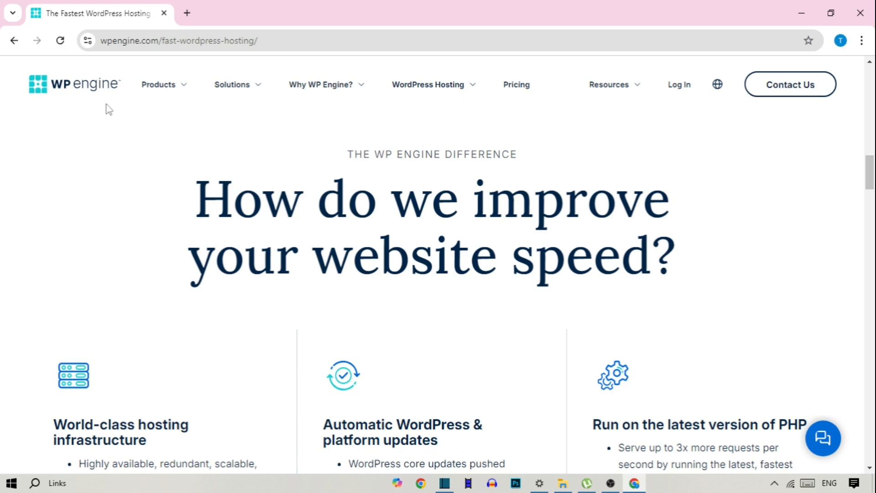
mouse_move(185, 201)
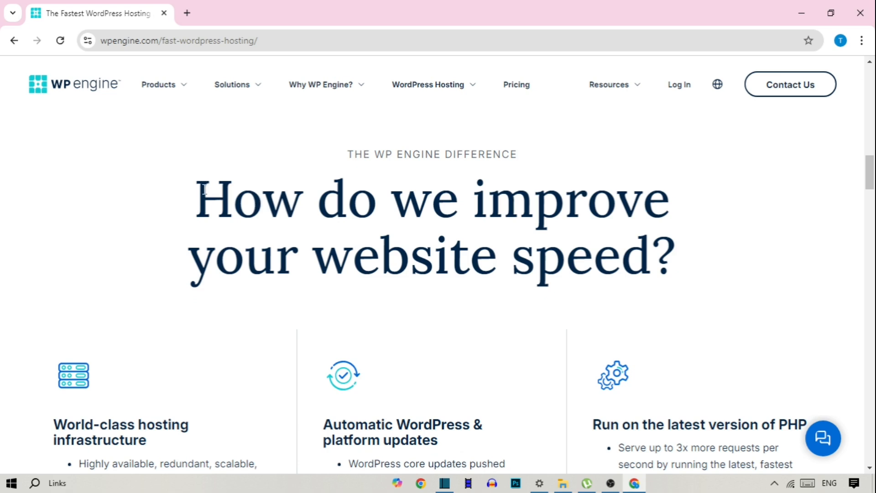
mouse_move(300, 330)
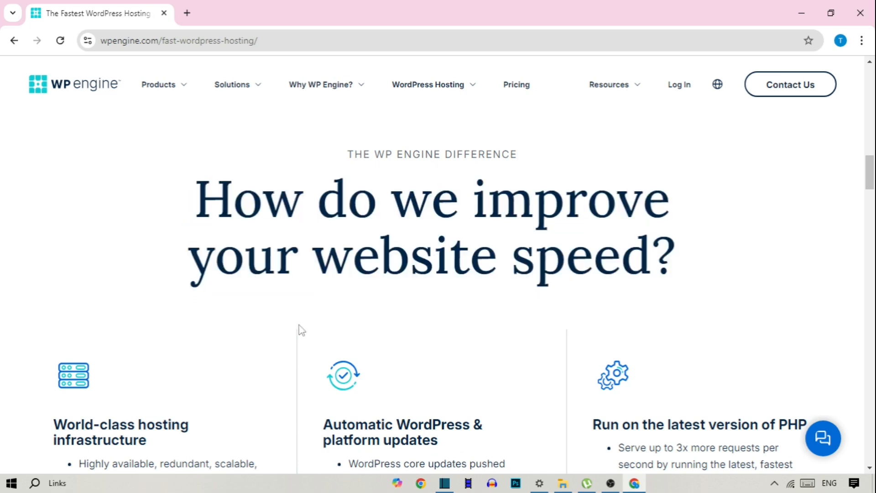
- Scroll through the CDN, caching and Core Web Vitals features to the Website Tester comparing scores 40 and 98
scroll(down, 3)
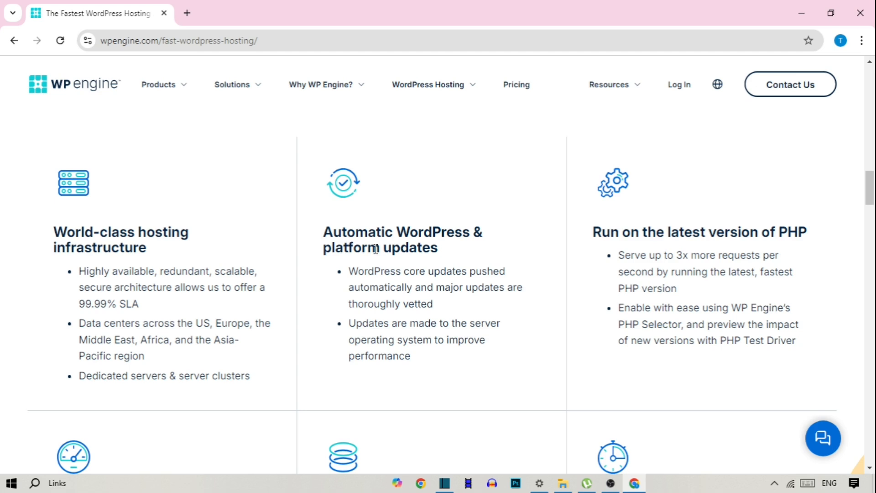
scroll(down, 3)
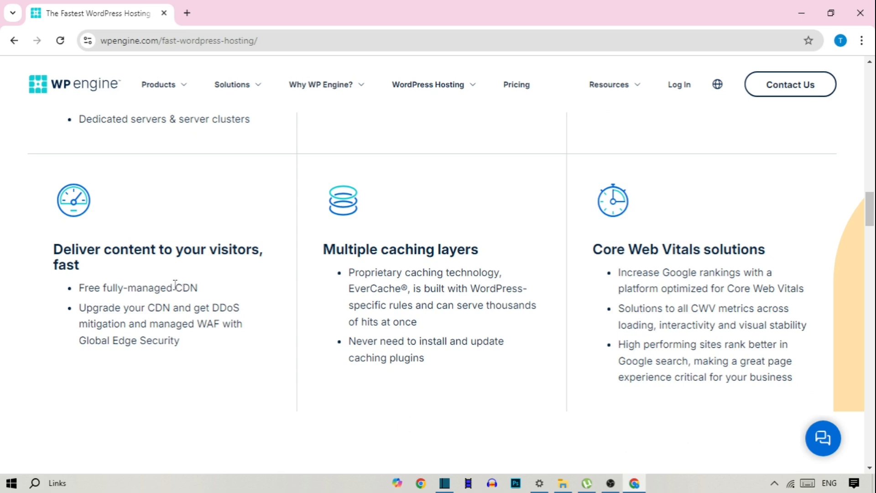
scroll(down, 3)
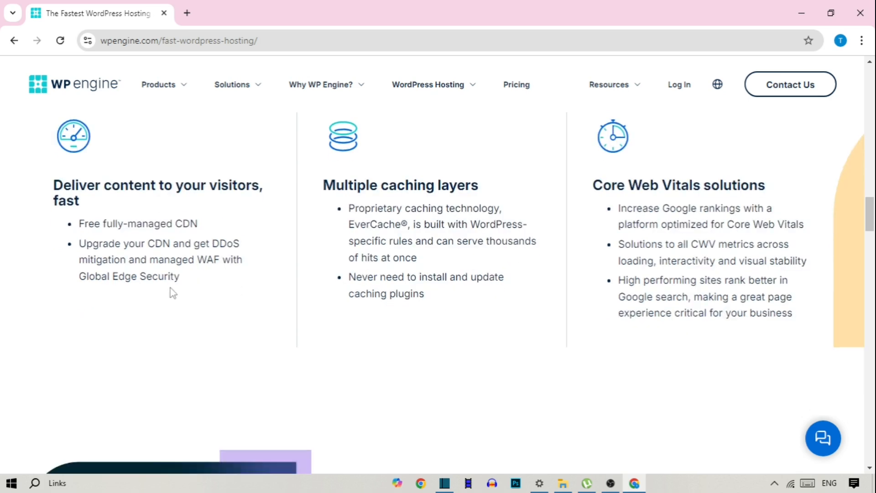
scroll(down, 3)
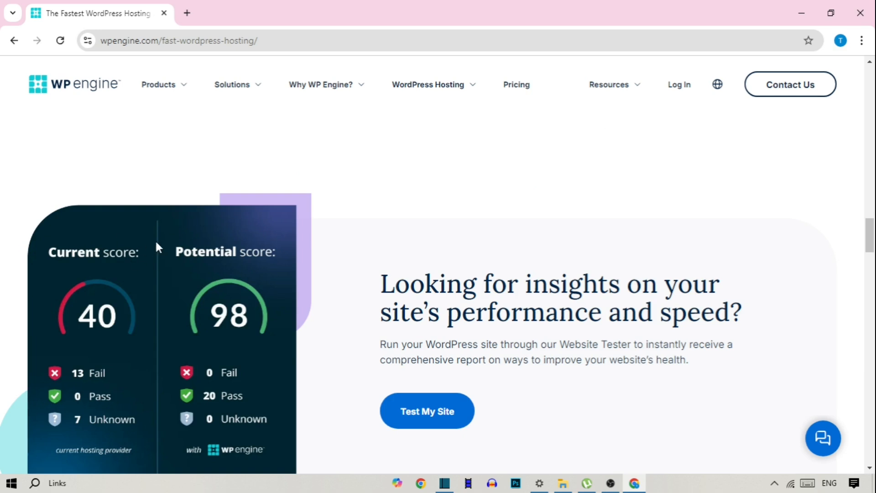
mouse_move(171, 265)
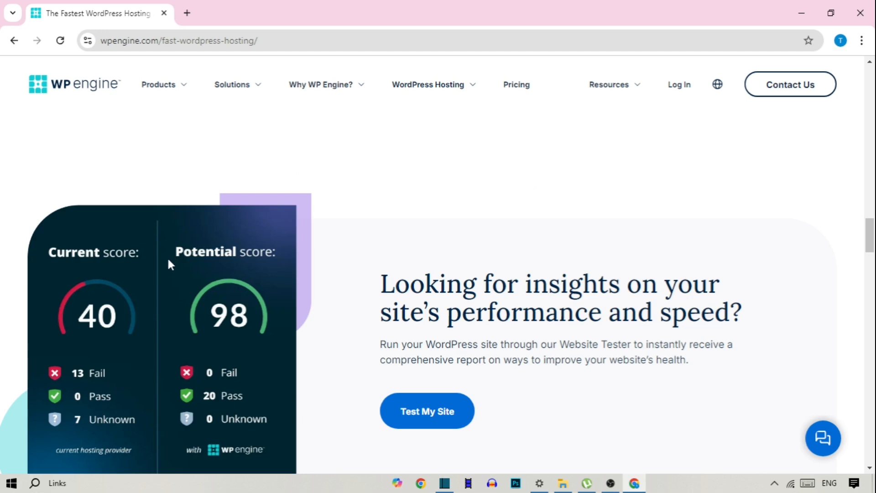
- Scroll down to the 'See how WP Engine empowers Brands' carousel with the Red Door Interactive and Thermador case study
scroll(down, 3)
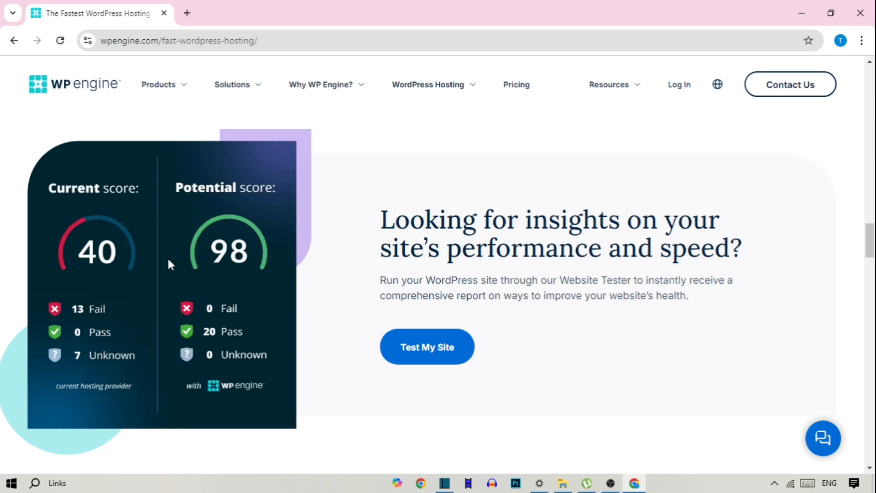
scroll(down, 3)
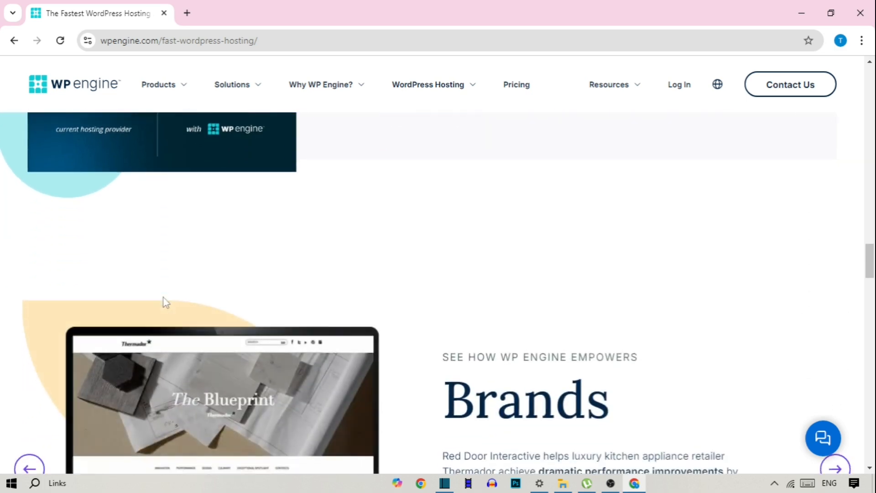
scroll(down, 3)
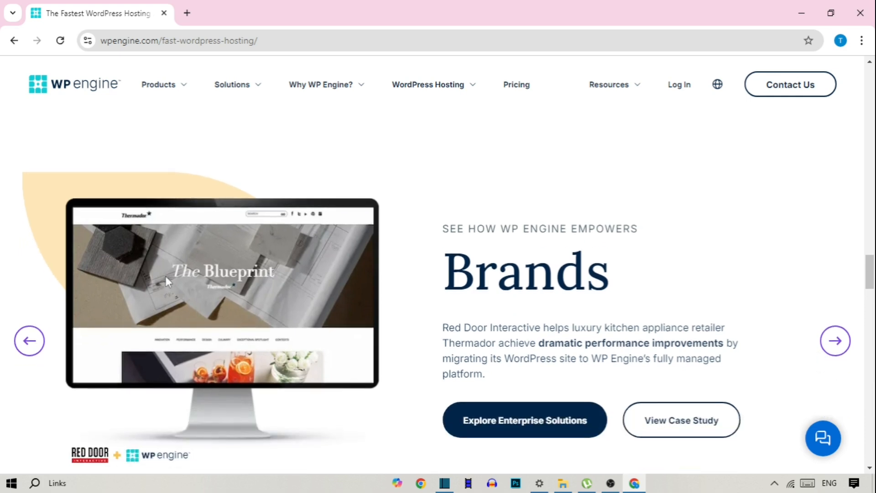
mouse_move(168, 274)
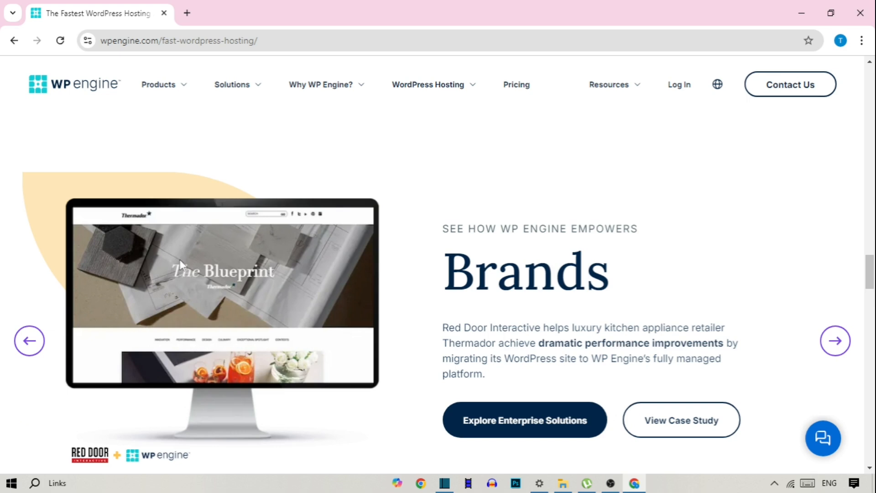
scroll(down, 3)
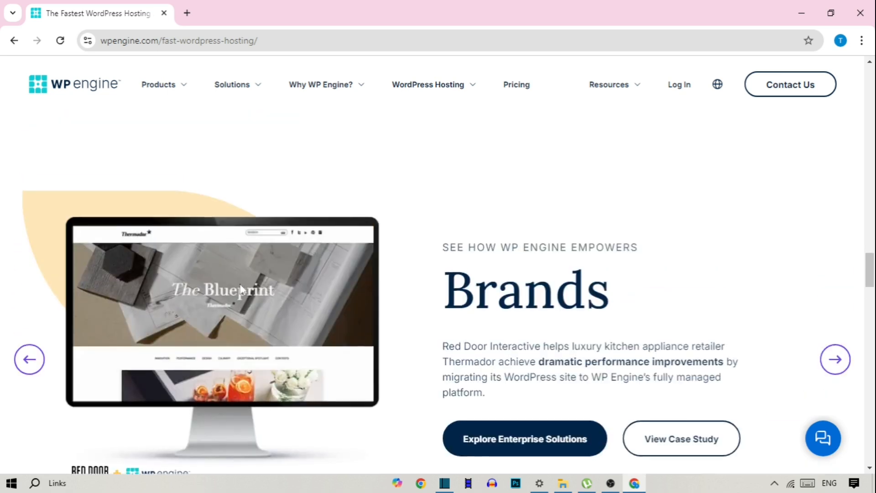
scroll(down, 3)
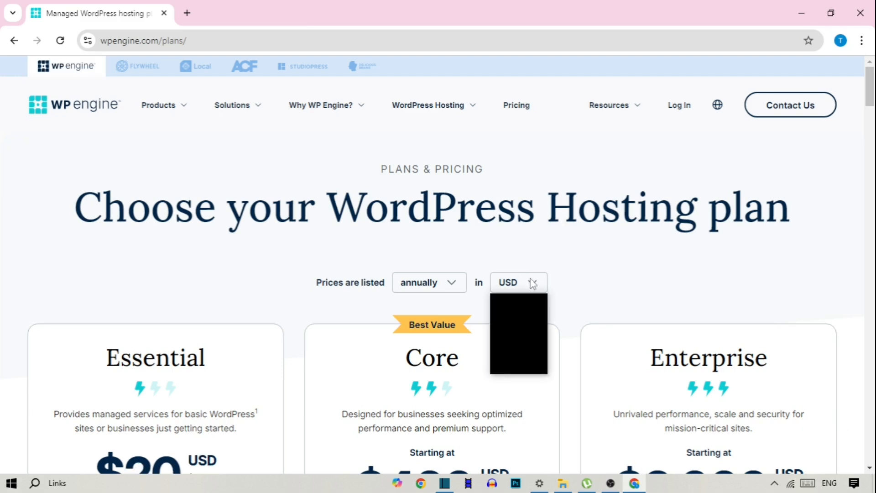
- Switch plan pricing to EUR, showing Essential €19/mo, Core €371/mo and Enterprise €1,860/mo
click(518, 282)
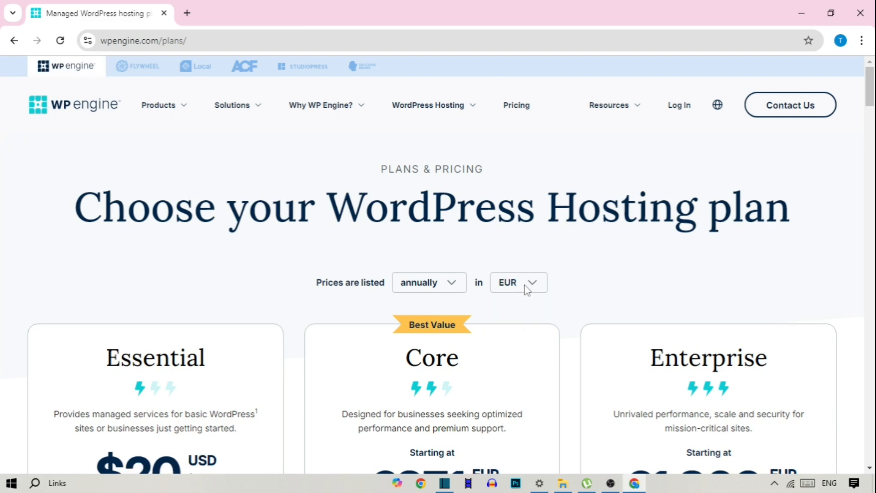
scroll(down, 3)
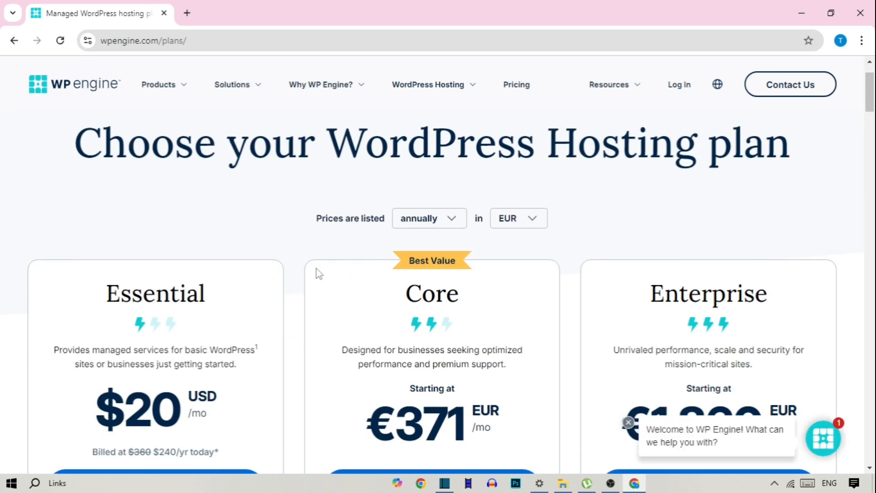
mouse_move(565, 408)
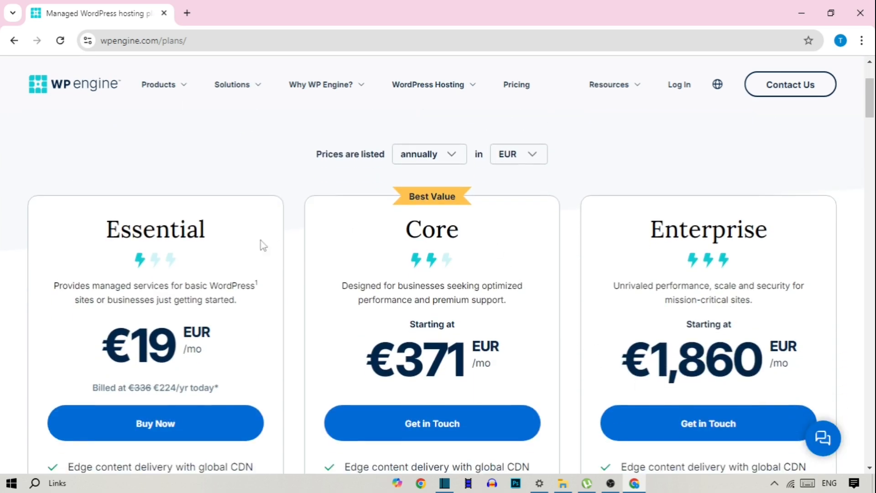
- Scroll through the plan feature comparison and Build your plan add-ons to the 'End-to-end management' section
scroll(down, 3)
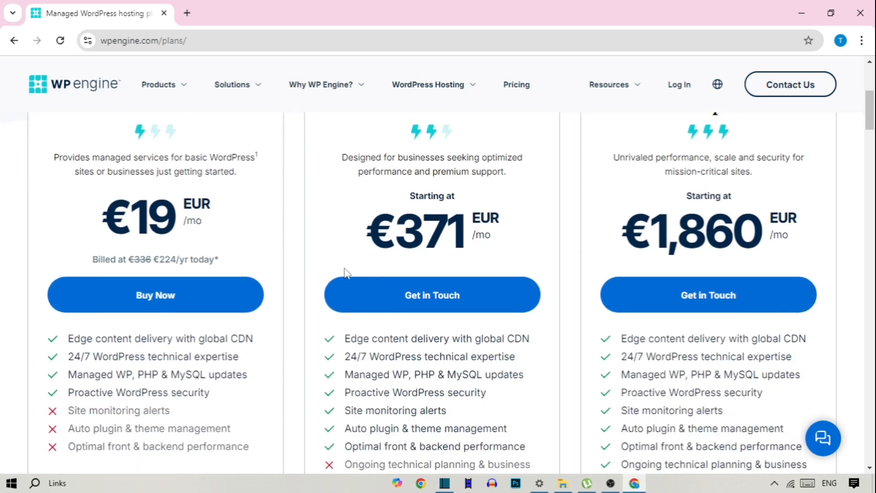
scroll(down, 3)
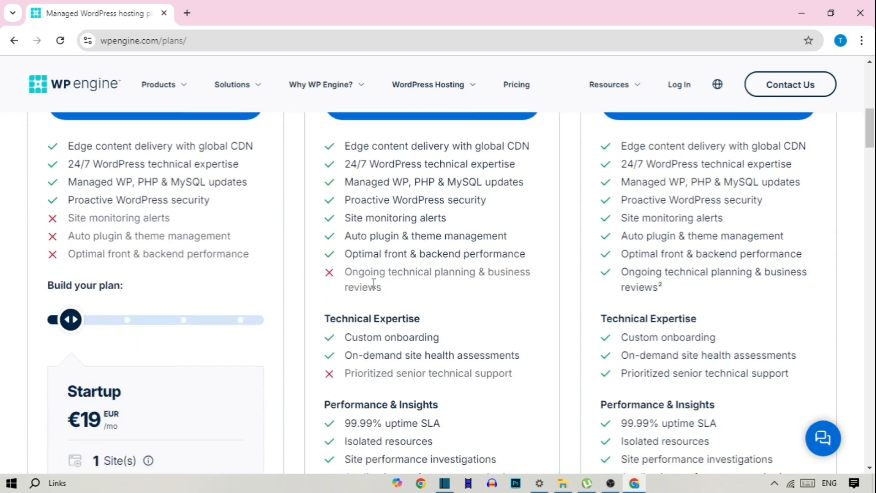
scroll(down, 3)
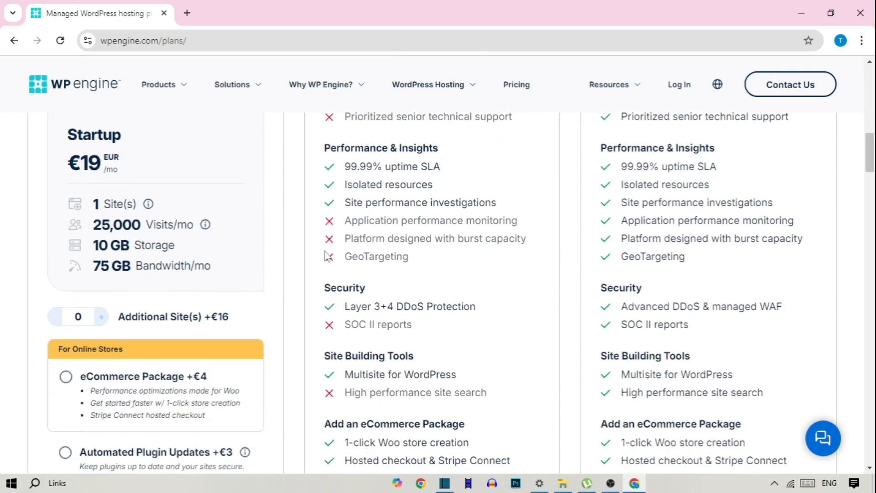
scroll(down, 3)
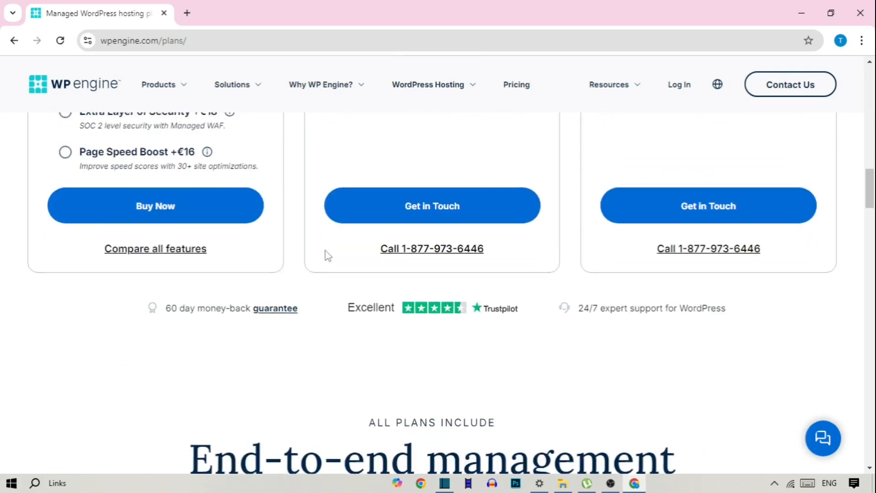
scroll(down, 3)
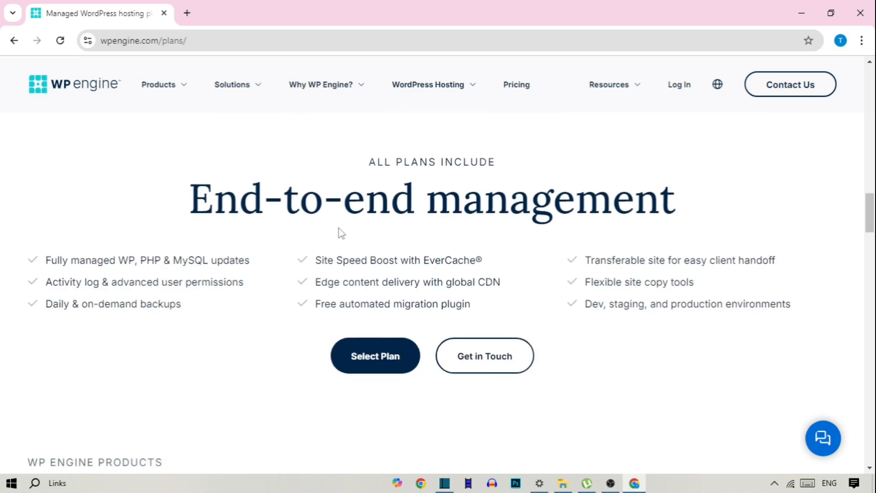
scroll(down, 3)
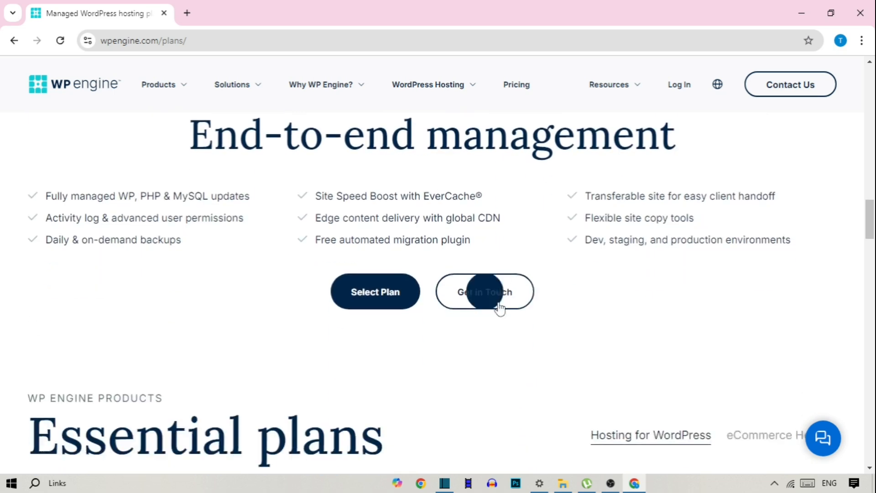
mouse_move(461, 220)
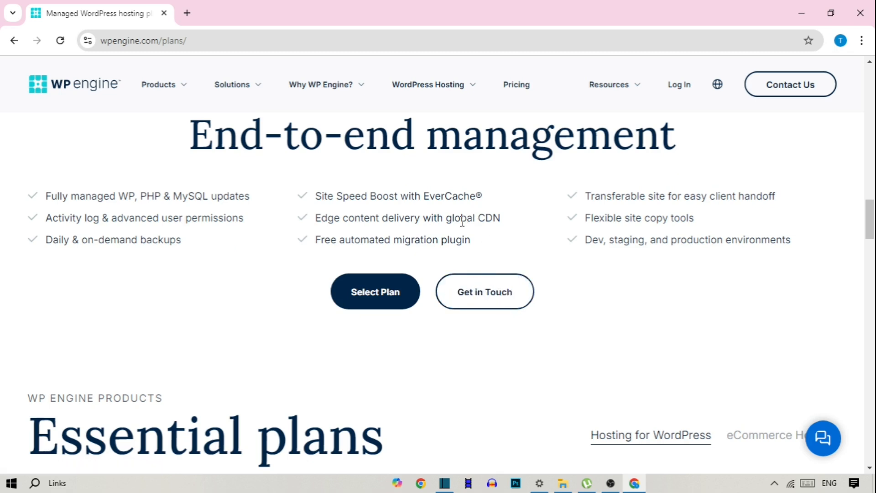
mouse_move(641, 253)
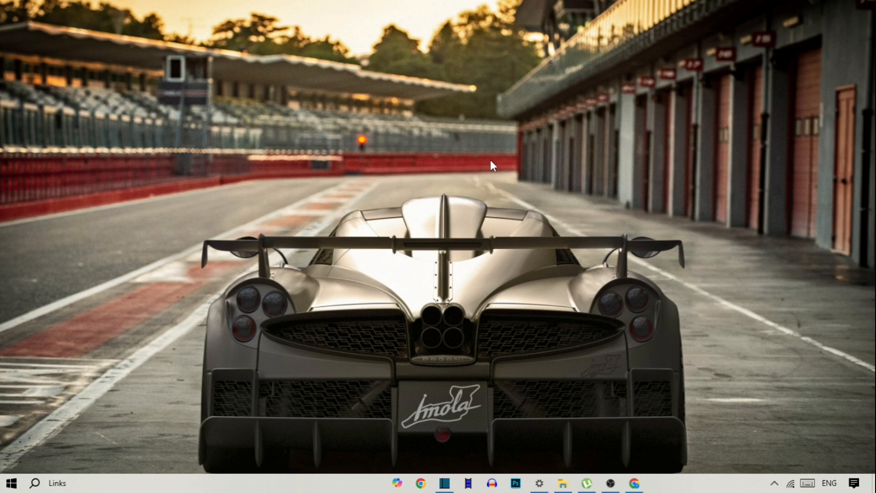
mouse_move(519, 253)
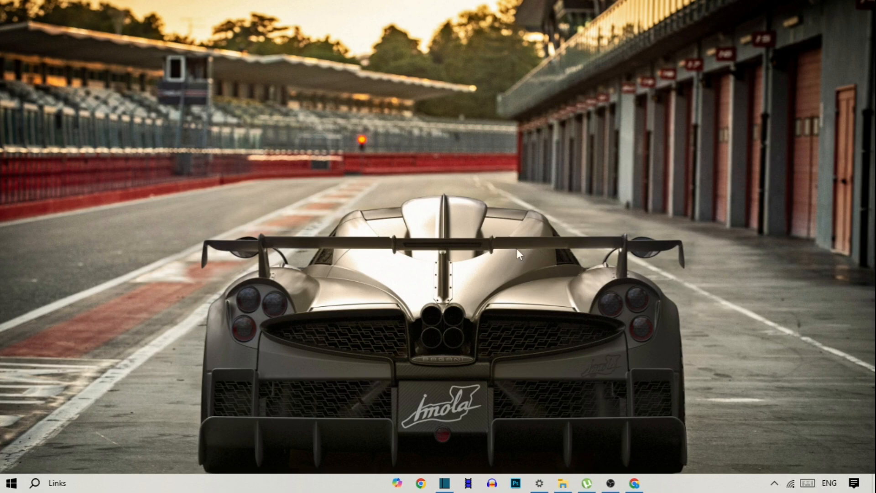
mouse_move(630, 345)
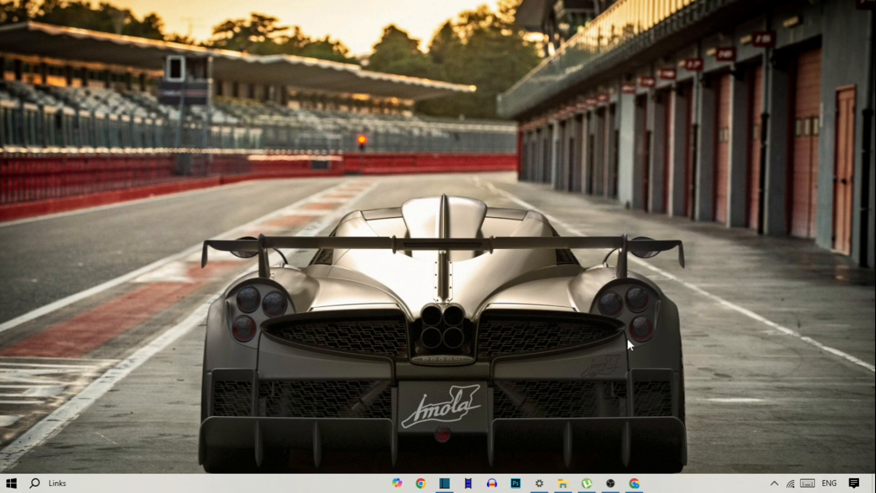